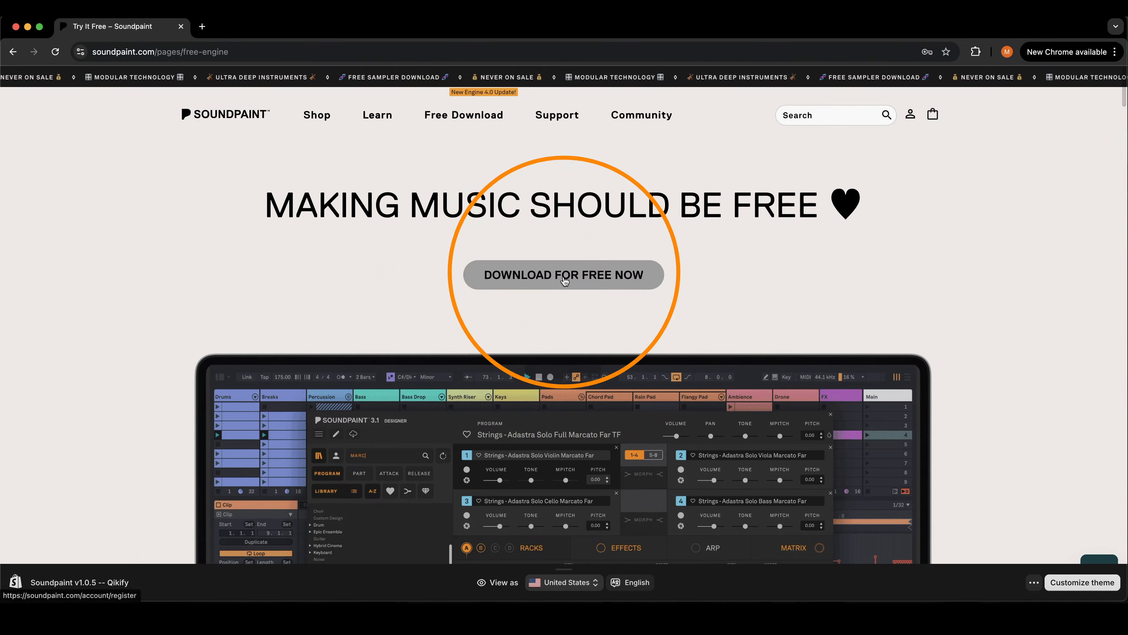
# Download the free Soundpaint engine for Mac and run the installer onto Macintosh HD.
pyautogui.click(563, 275)
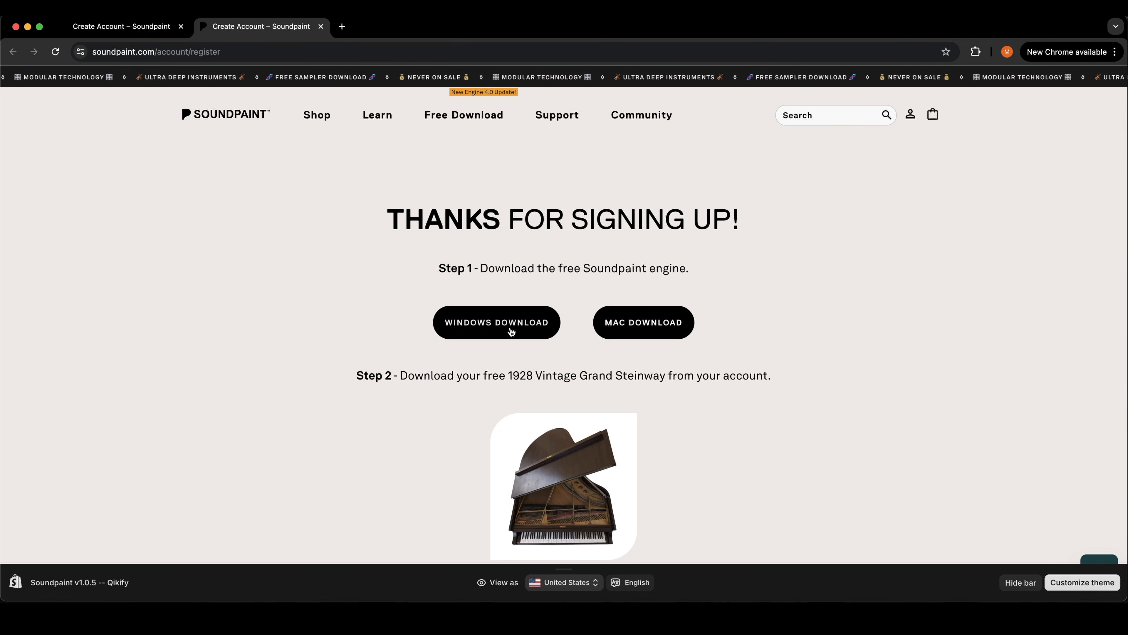
pyautogui.click(642, 321)
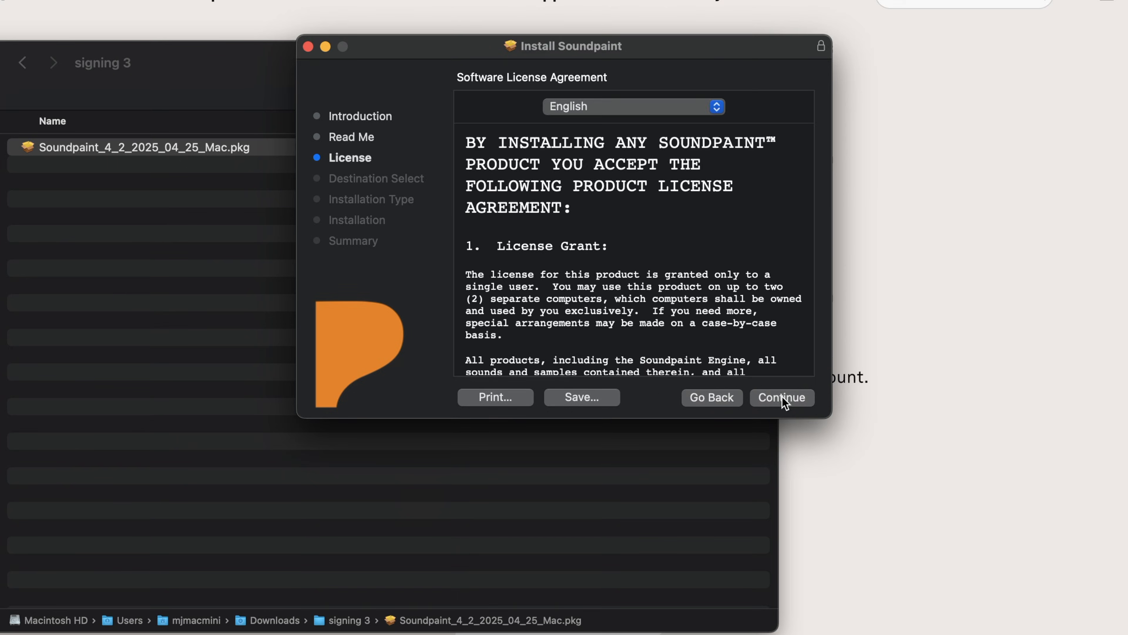
pyautogui.click(781, 396)
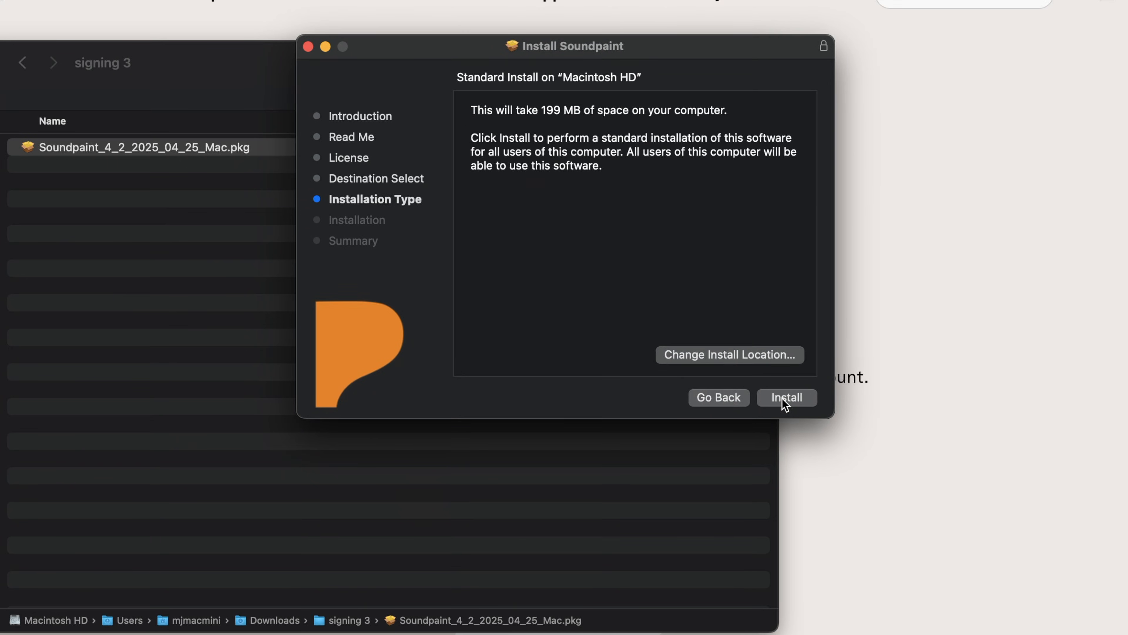
pyautogui.click(786, 398)
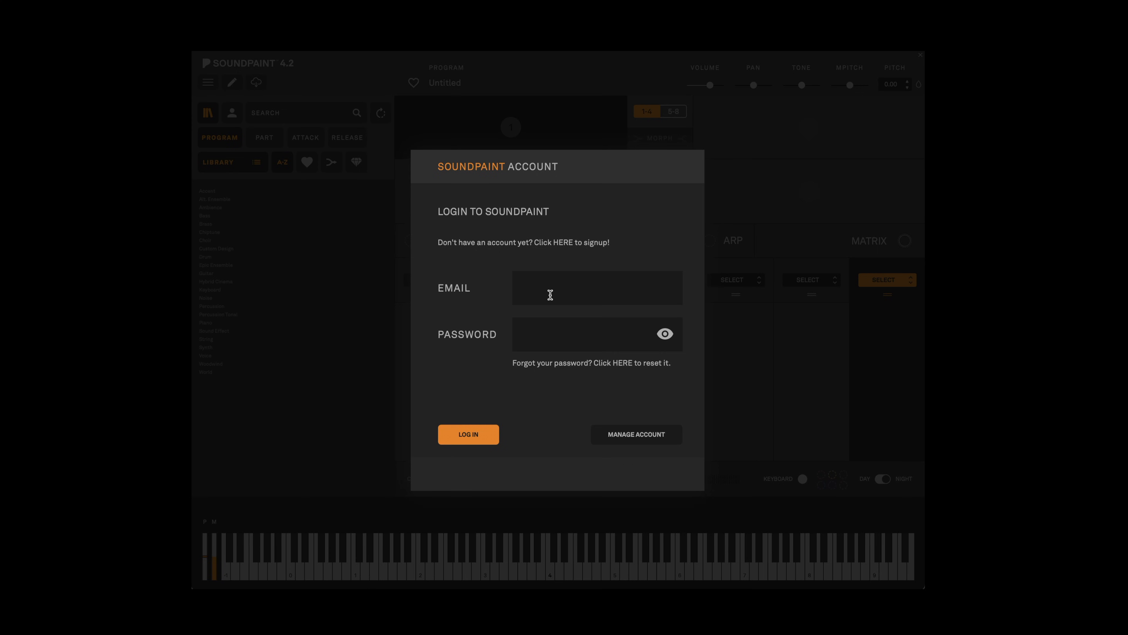
pyautogui.click(597, 288)
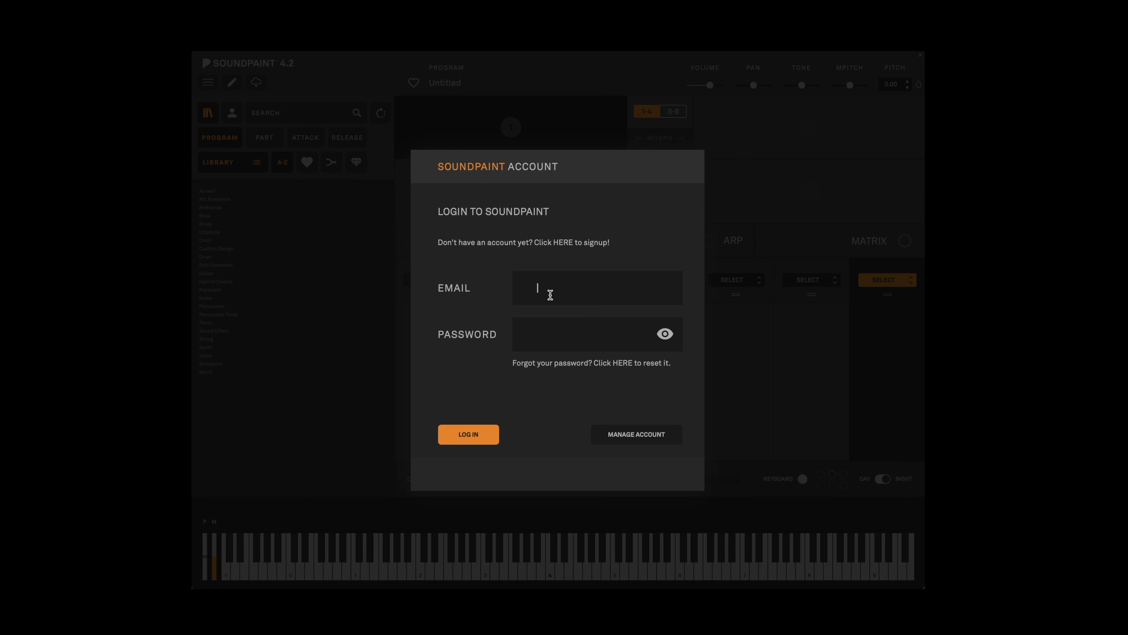
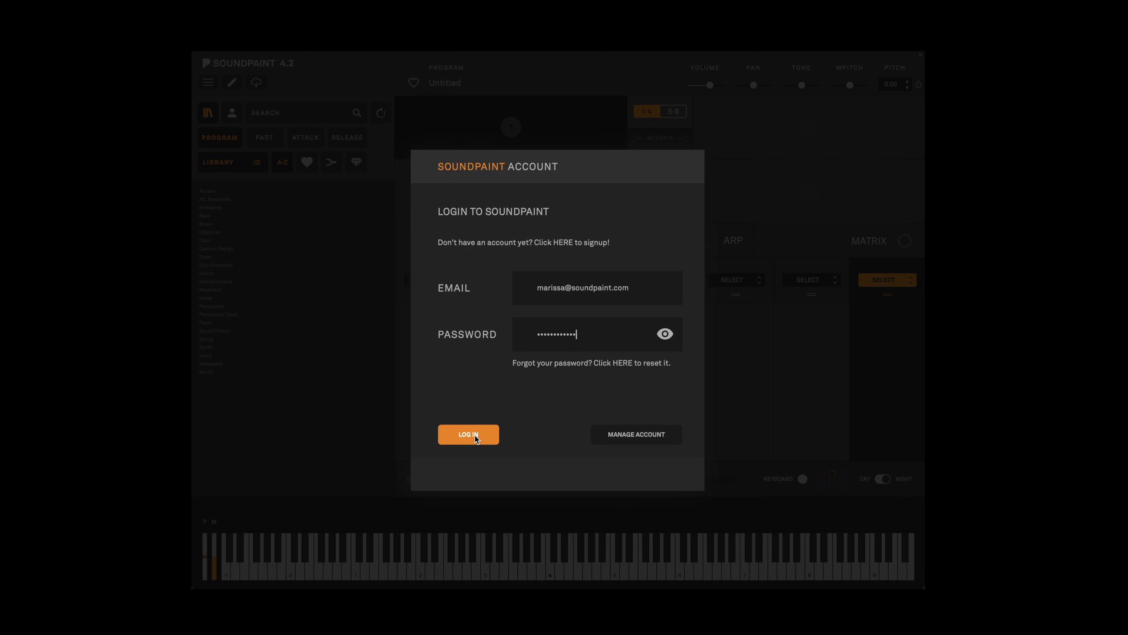
pyautogui.click(468, 434)
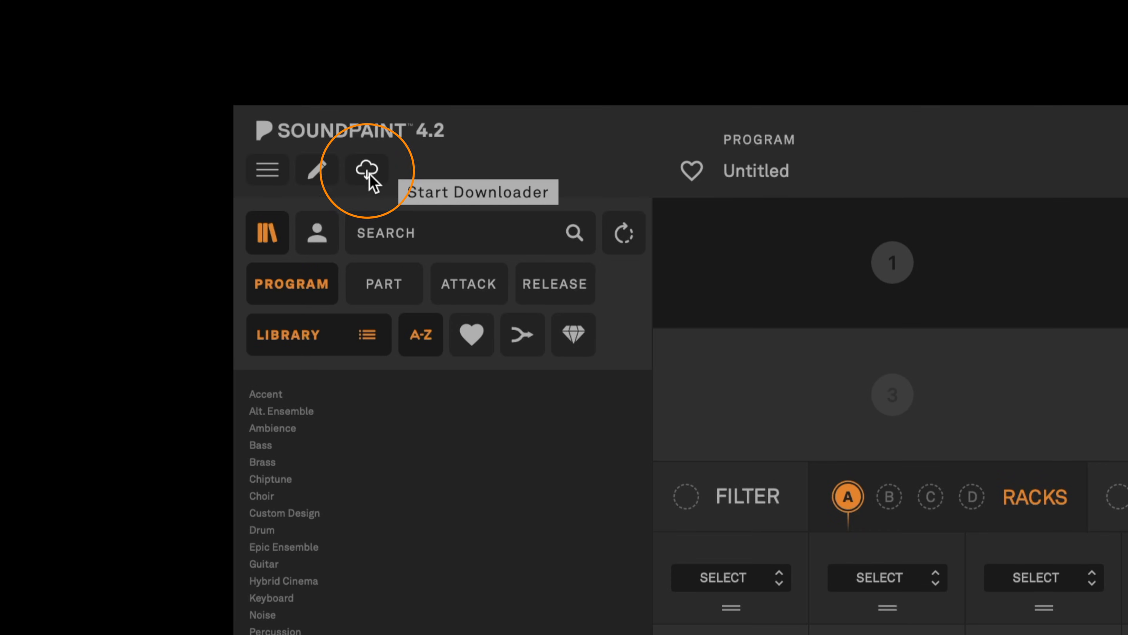
# Start the downloader, browse the Free list and filter to Purchased libraries.
pyautogui.click(366, 169)
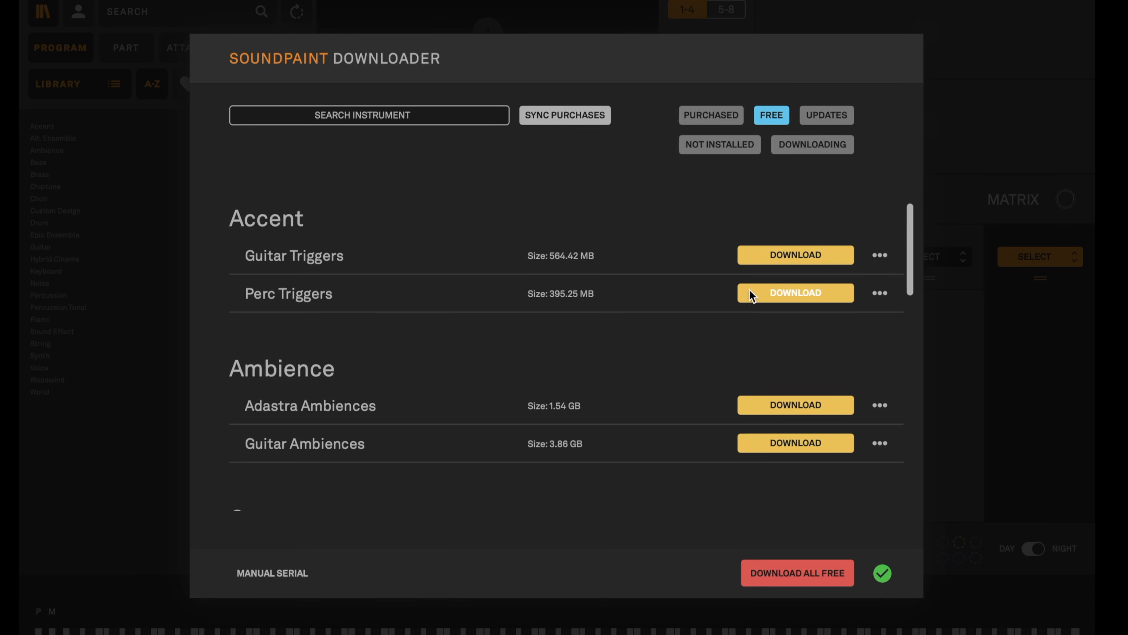
pyautogui.scroll(-3)
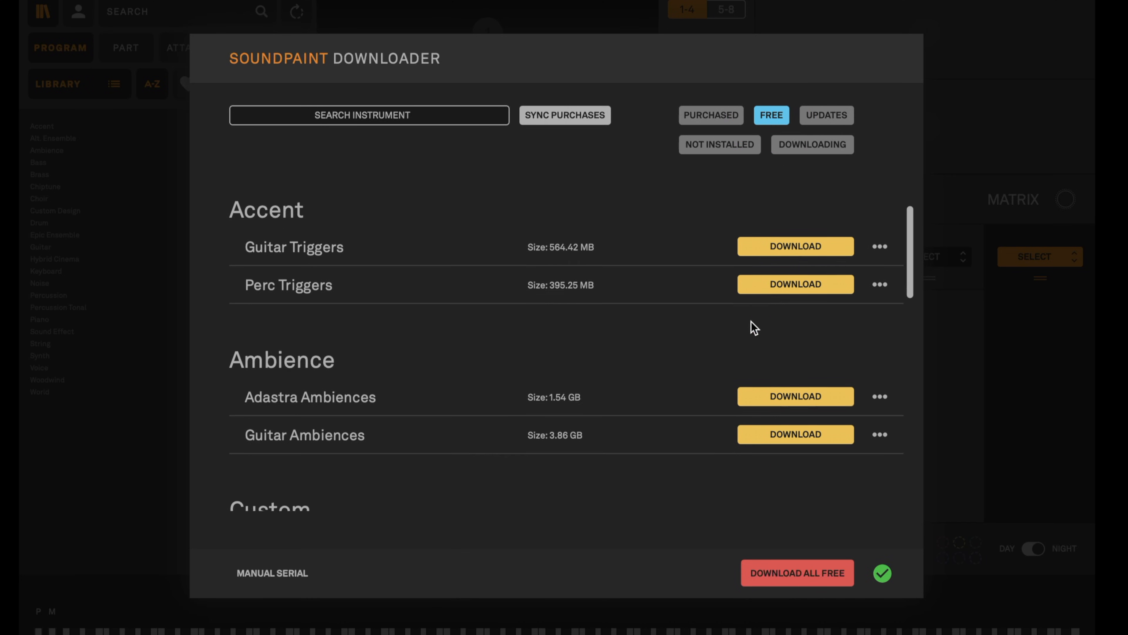
pyautogui.click(709, 115)
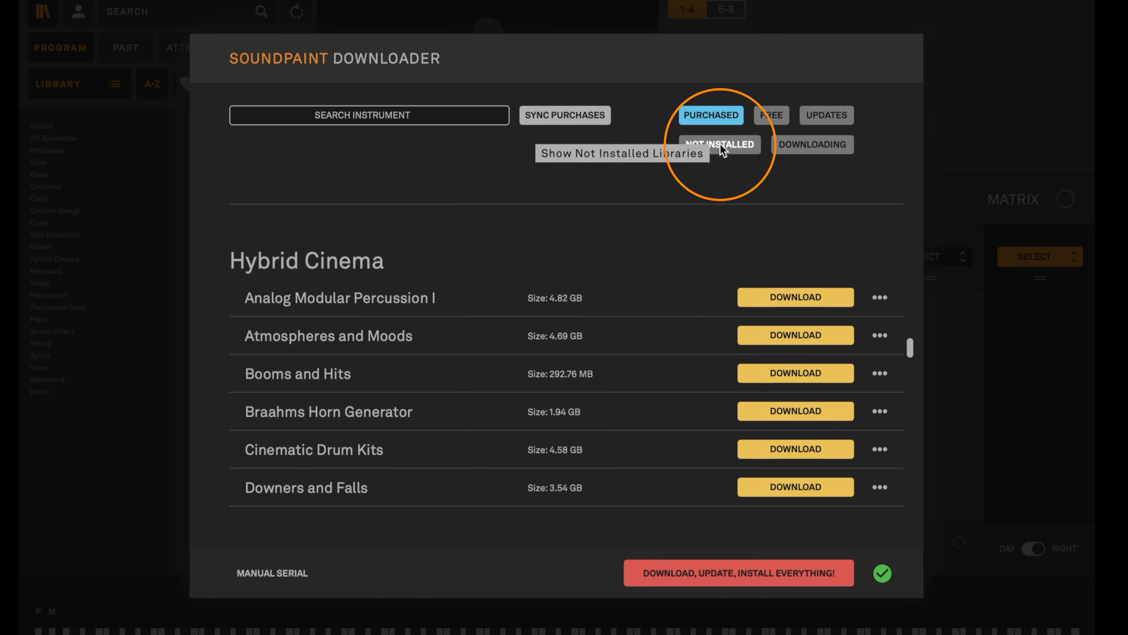
# Filter Not Installed, Free and Updates, then start the CAGE Brass update.
pyautogui.click(718, 144)
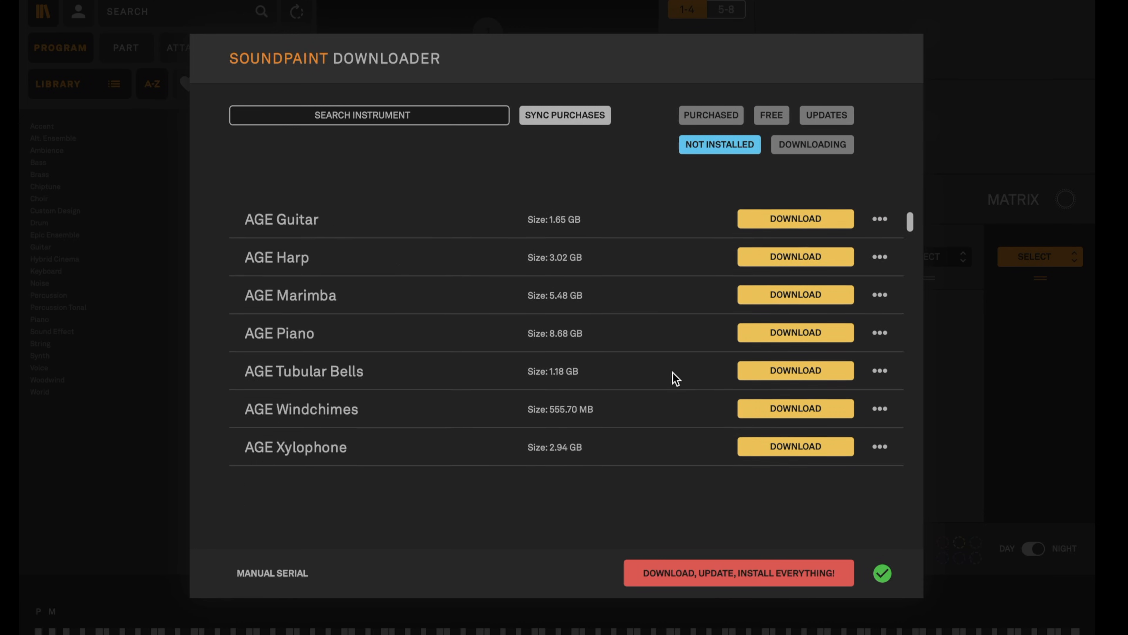
pyautogui.click(770, 111)
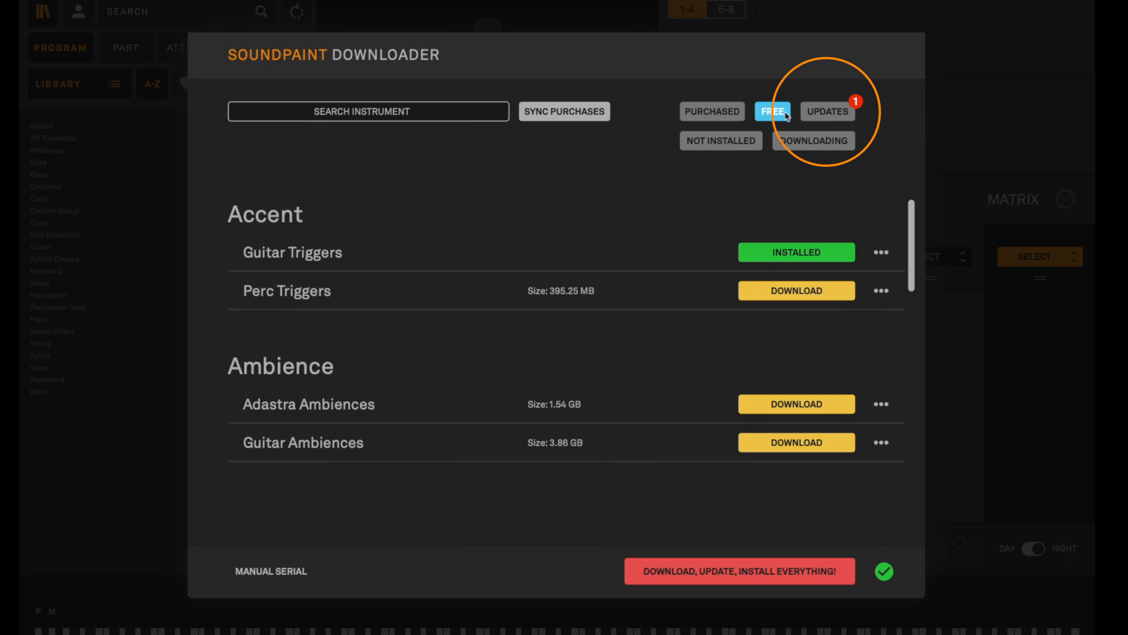
pyautogui.click(826, 111)
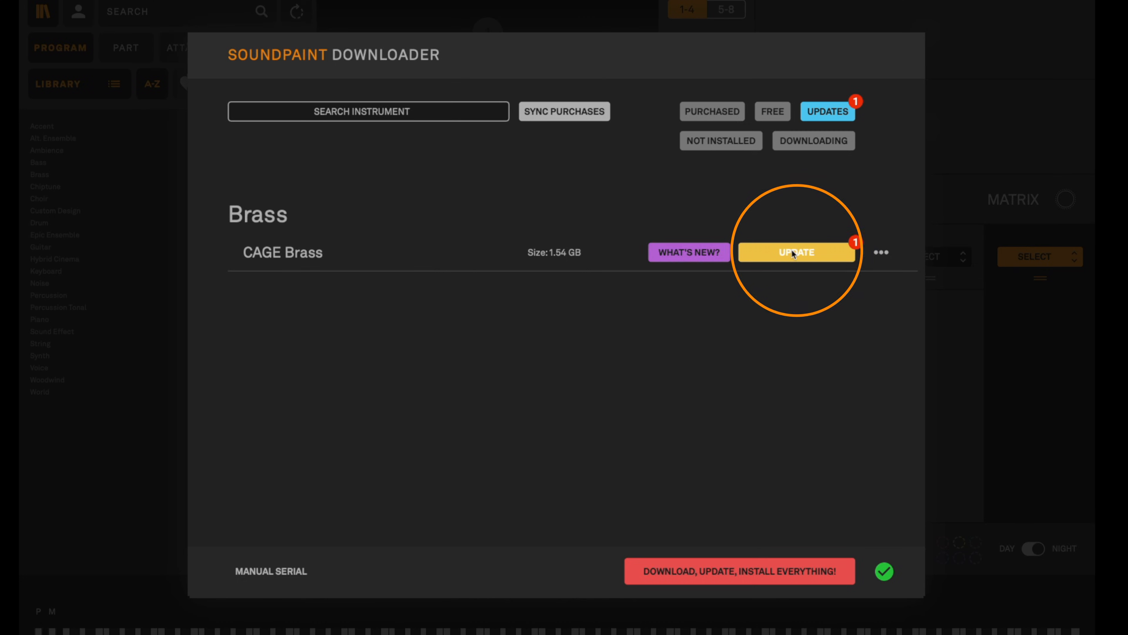
pyautogui.click(796, 252)
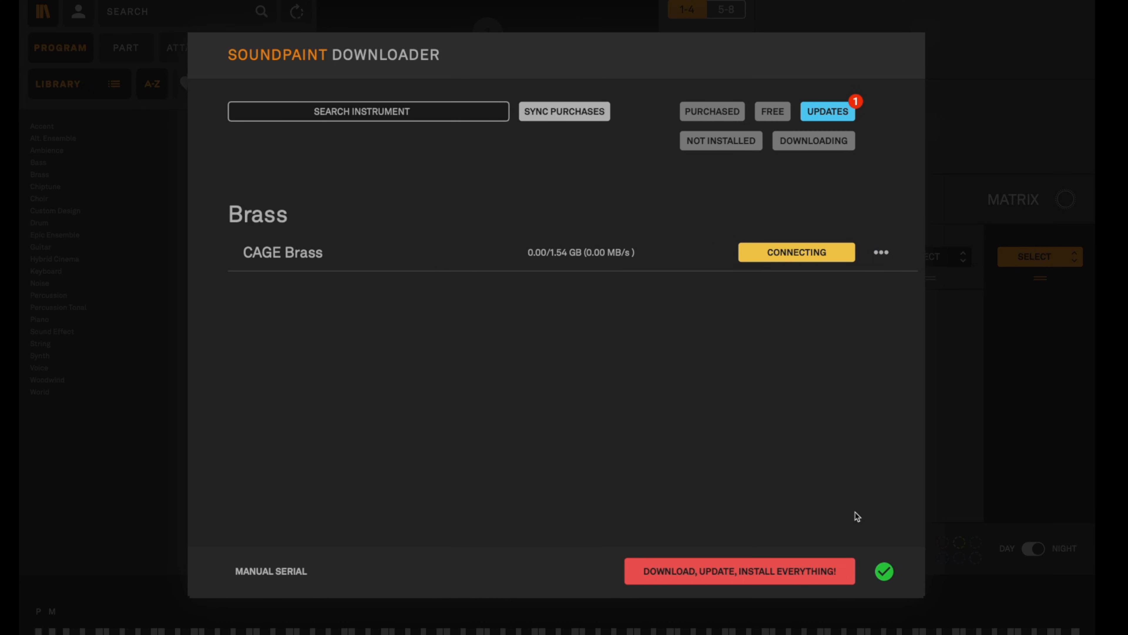
# Check the Downloading list, close the downloader and bring up the main menu.
pyautogui.click(732, 204)
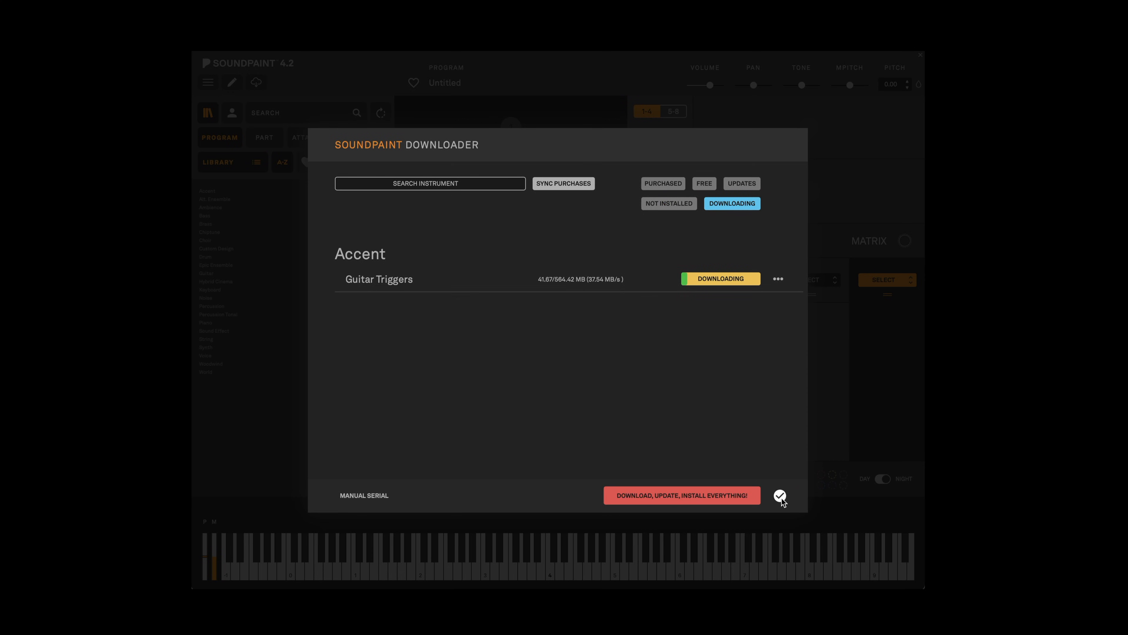
pyautogui.click(780, 495)
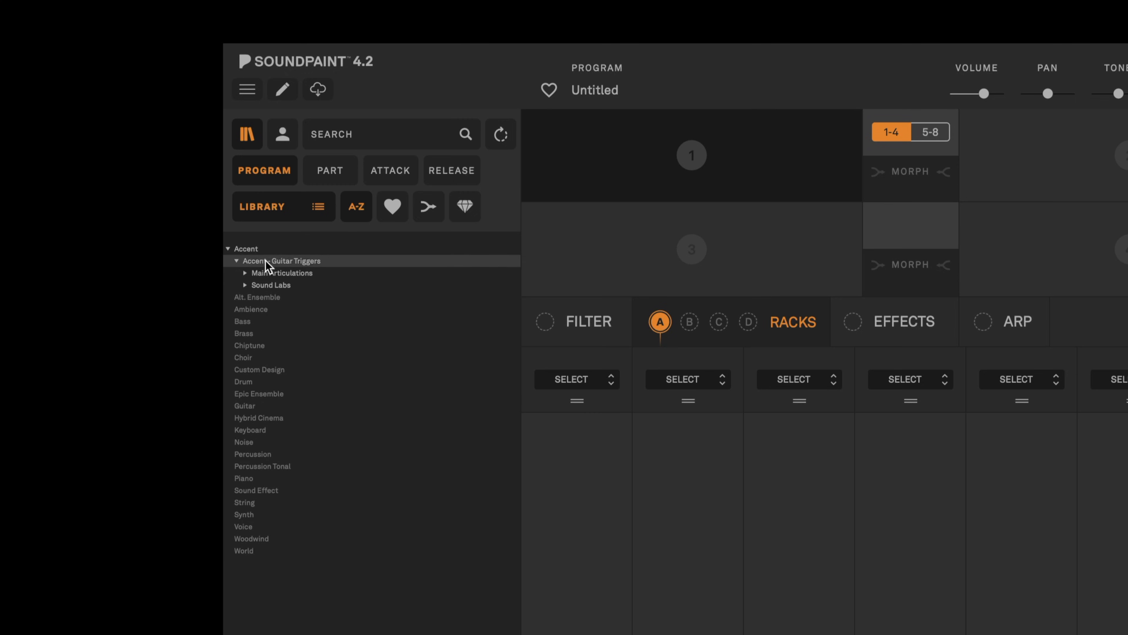
pyautogui.click(247, 89)
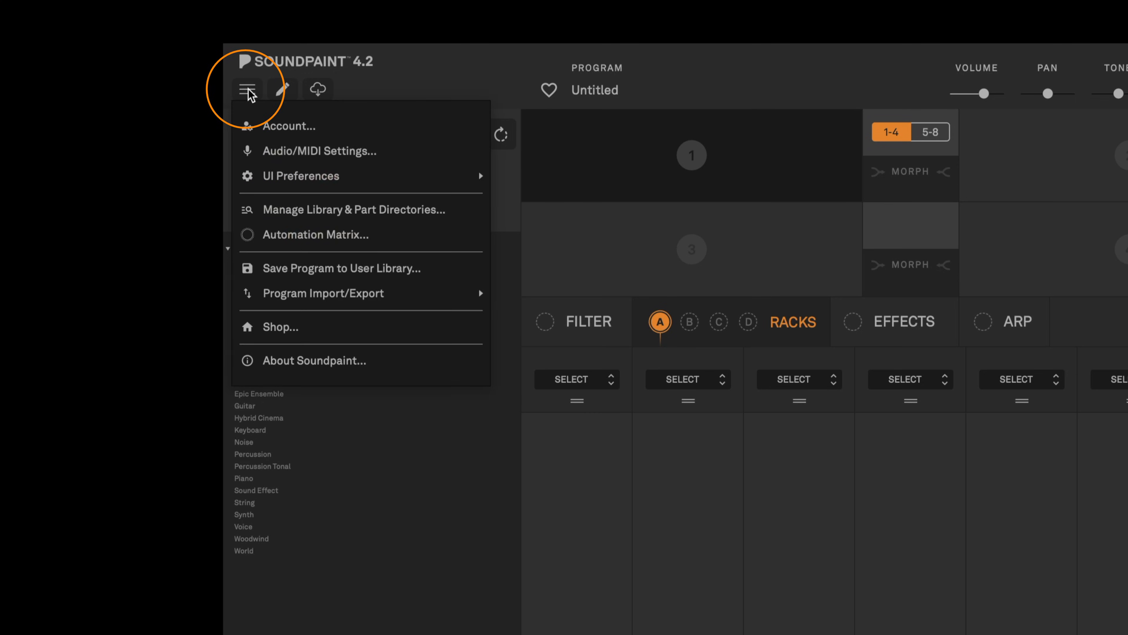
pyautogui.moveTo(319, 217)
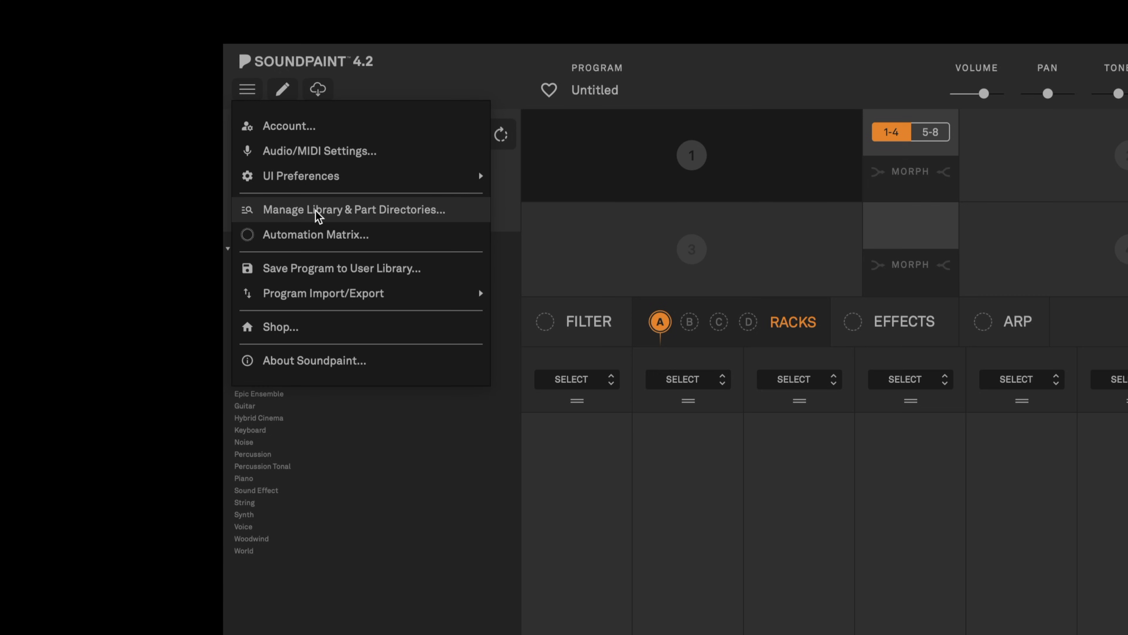
# Add the SOUNDPAINT LIBRARIES folder in Manage Library & Part Directories and run Full Rescan.
pyautogui.click(353, 209)
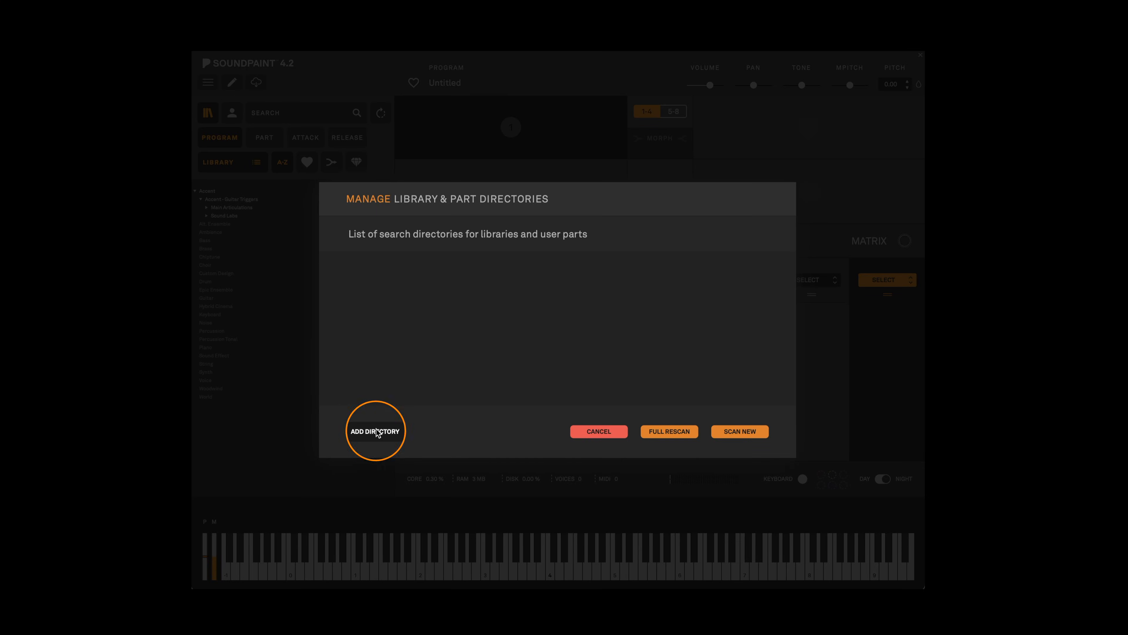
pyautogui.click(374, 430)
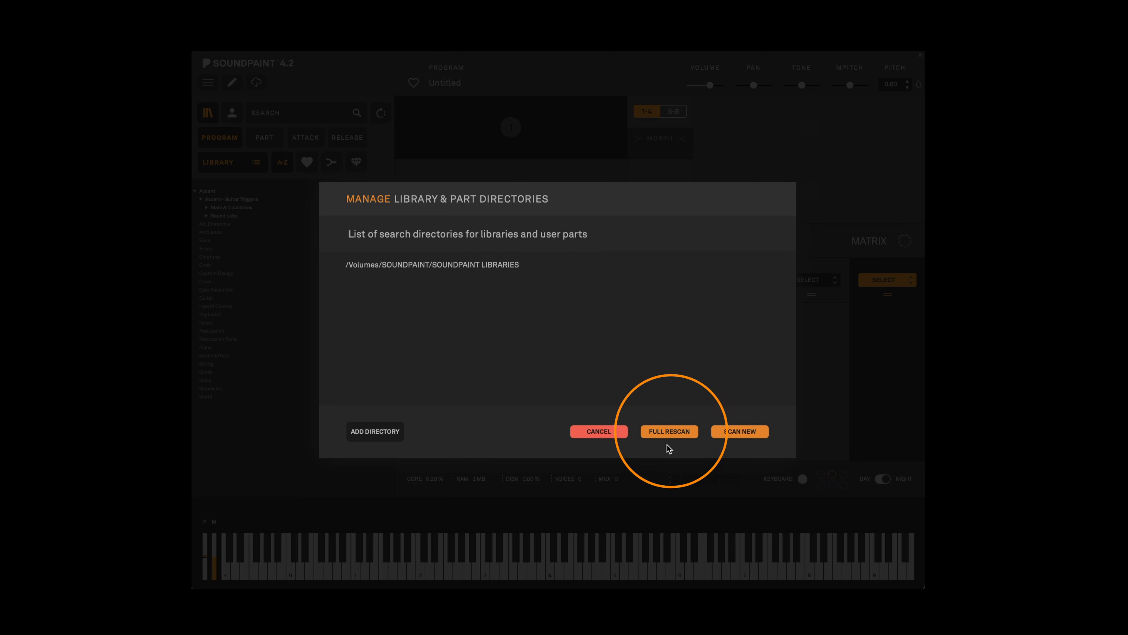
pyautogui.click(668, 431)
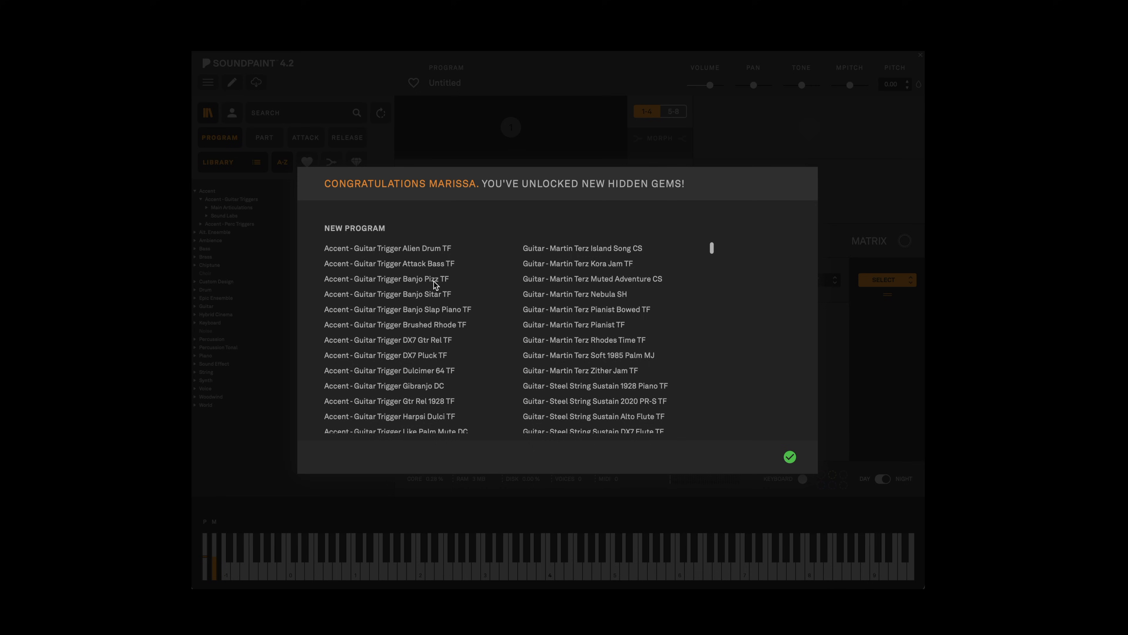
pyautogui.moveTo(517, 291)
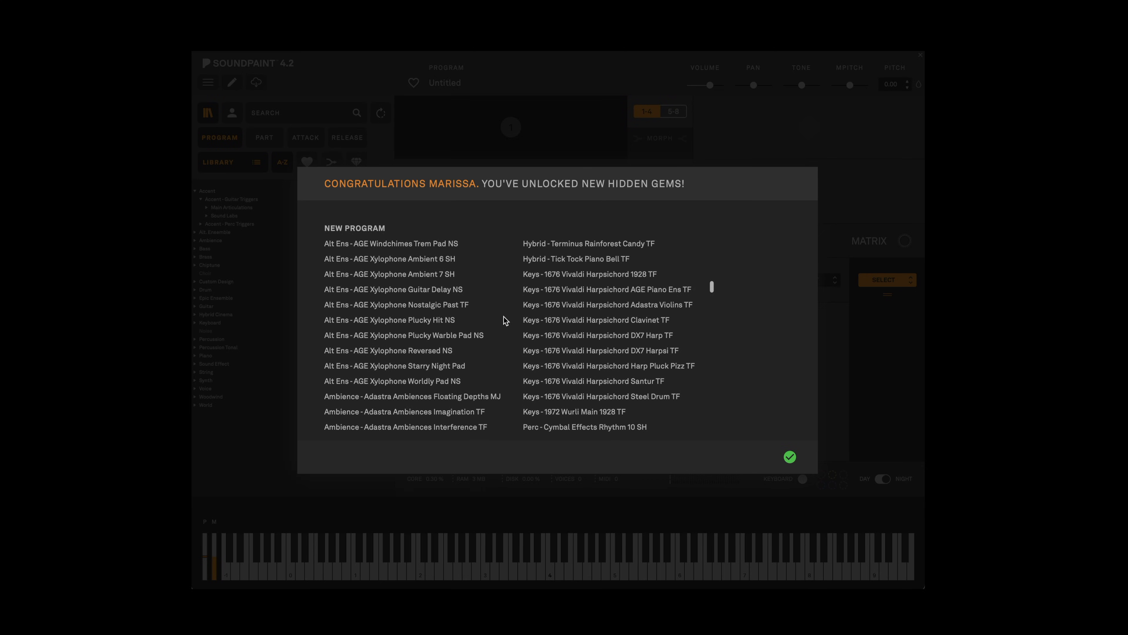
# Dismiss the Hidden Gems list of newly unlocked programs.
pyautogui.click(790, 456)
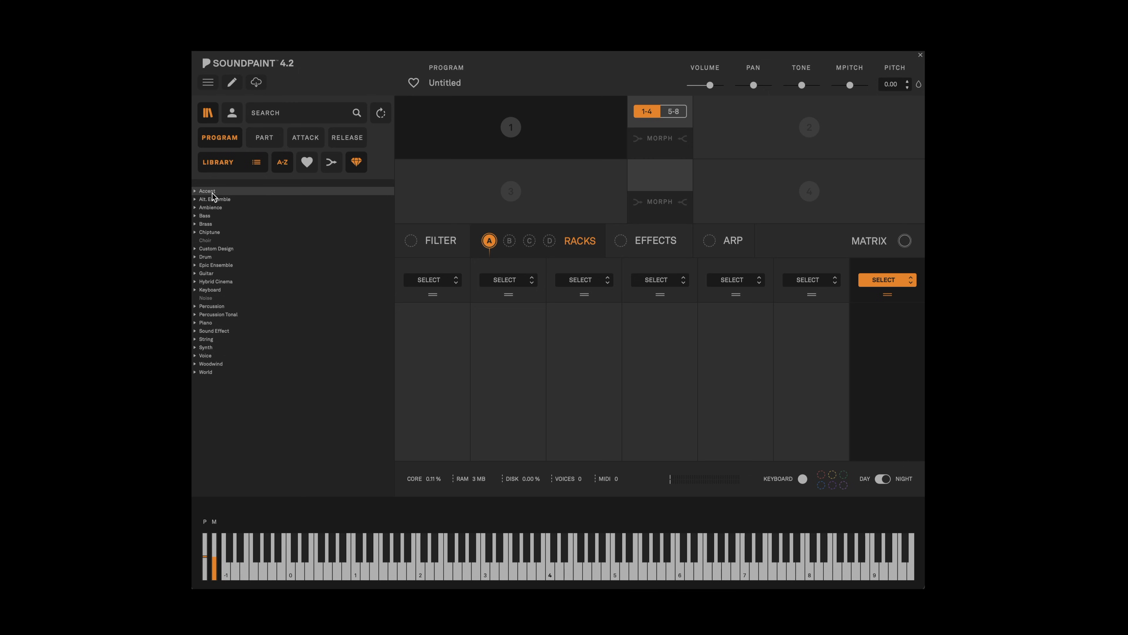
# Reopen the downloader listing free libraries such as Accent Guitar Triggers and Perc Triggers.
pyautogui.click(206, 192)
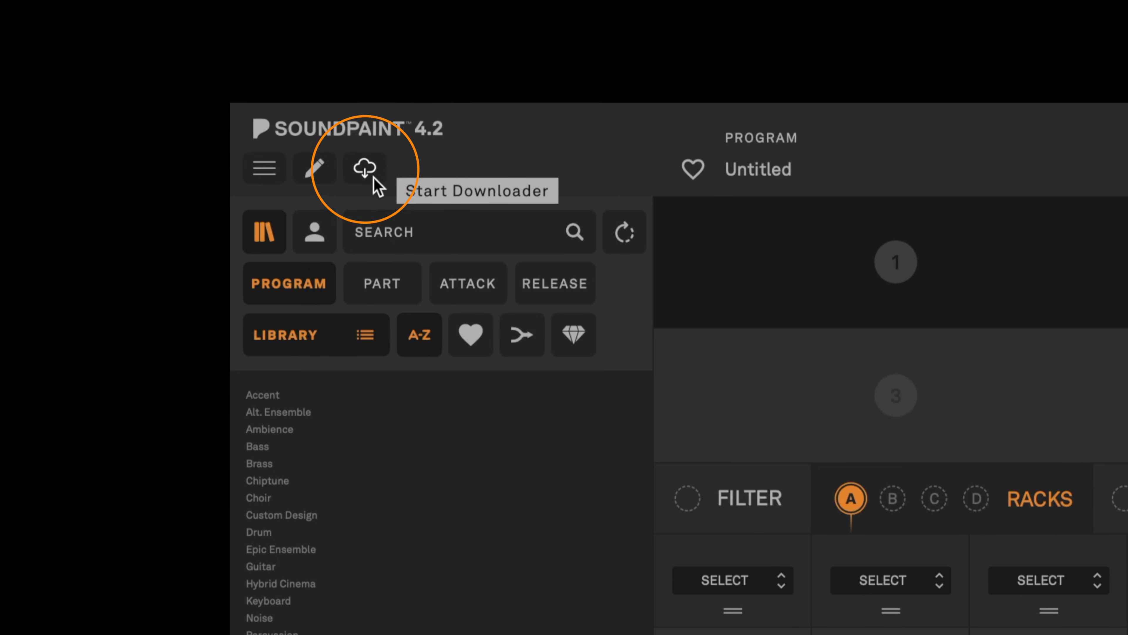
pyautogui.click(365, 168)
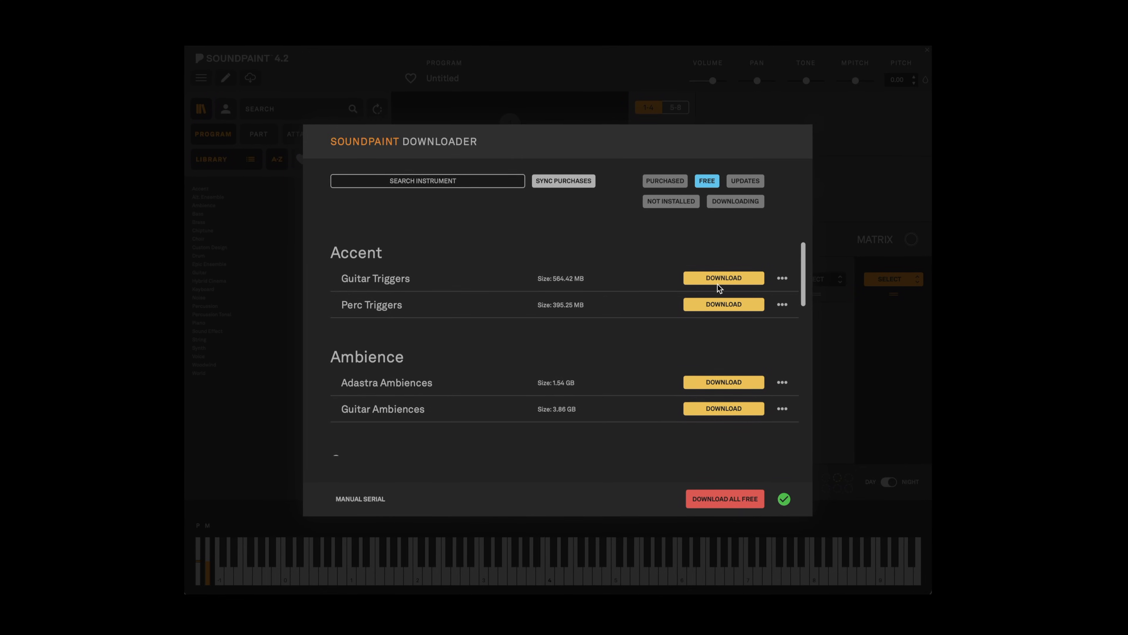